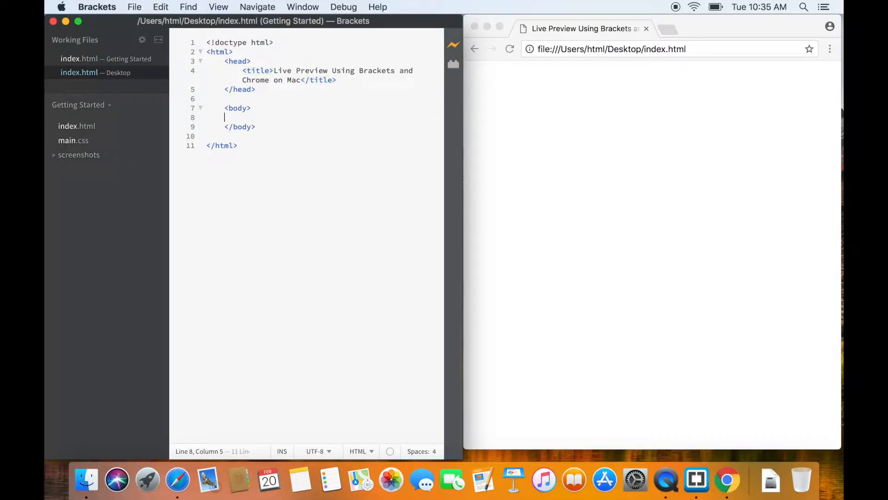
Type <h1>This is h1 heading</h1> in the body and begin the paragraph 'This is paragraph'.
text(<h1>This is h1 </h1>)
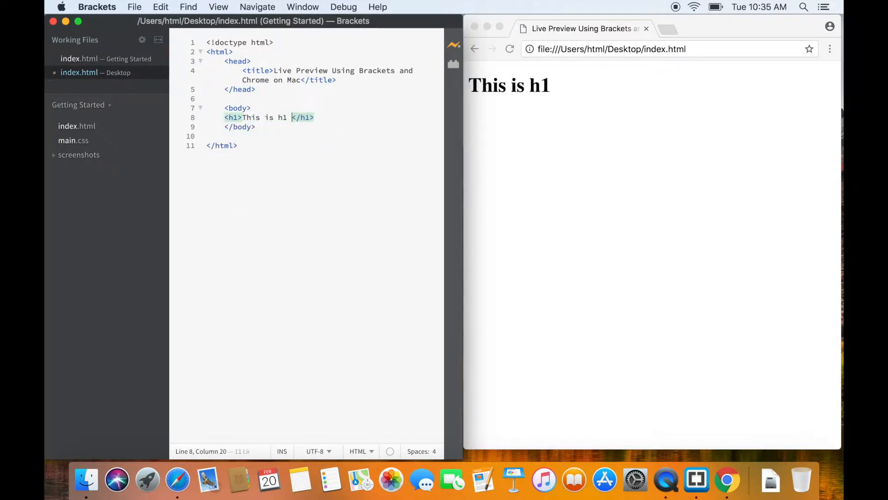
text(heading)
text(<p>T</p>)
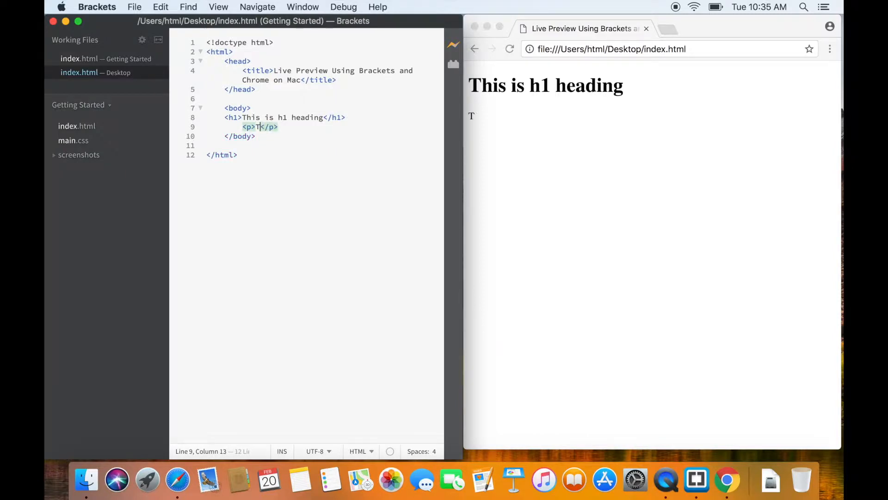
text(his is paragraph)
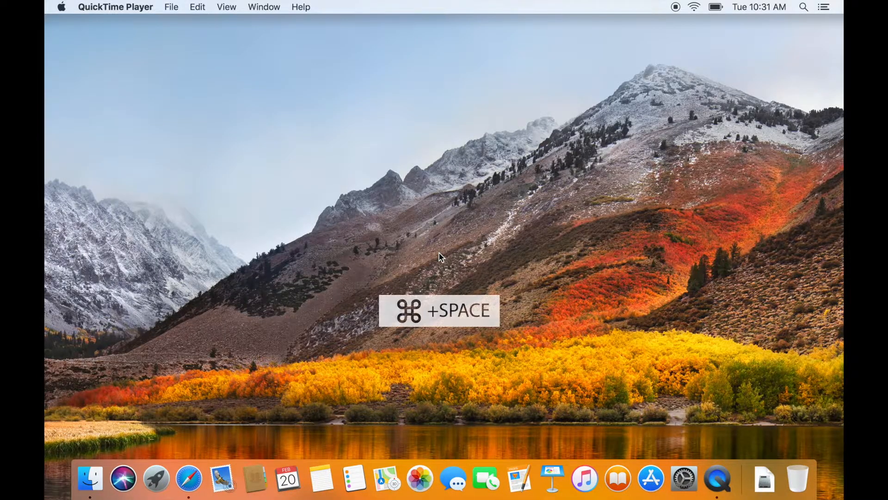
Launch Brackets by searching 'brackets' in Spotlight.
key(cmd+space)
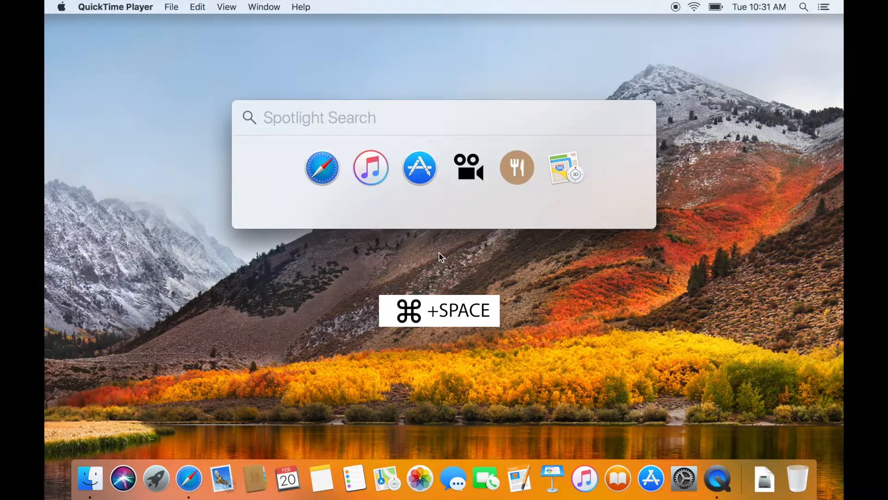
text(brackets)
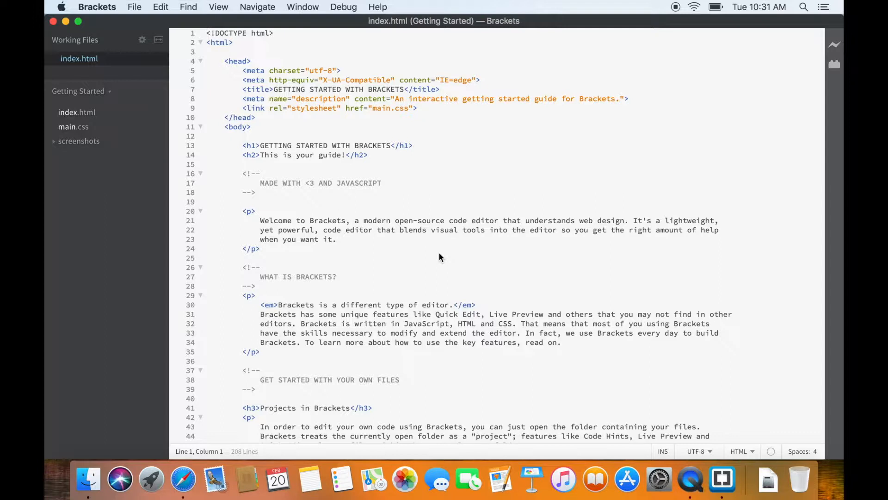
Create a new Untitled-1 document from the File menu.
click(134, 7)
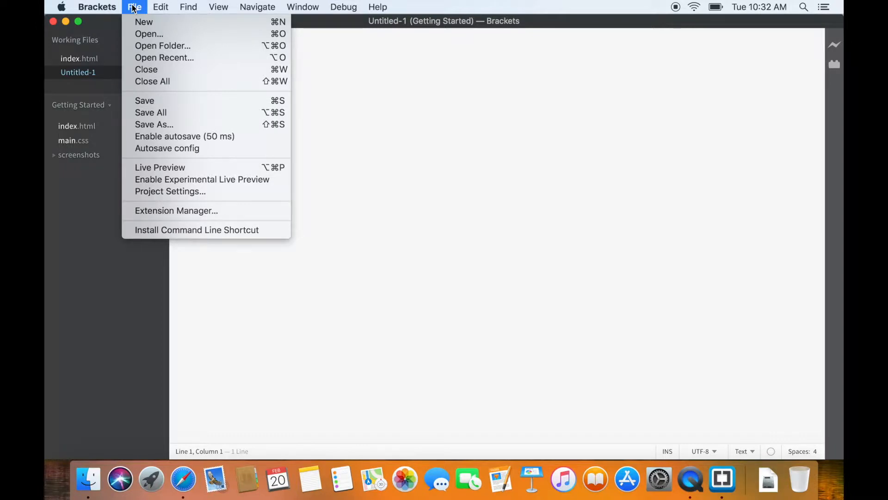
mouse_move(185, 136)
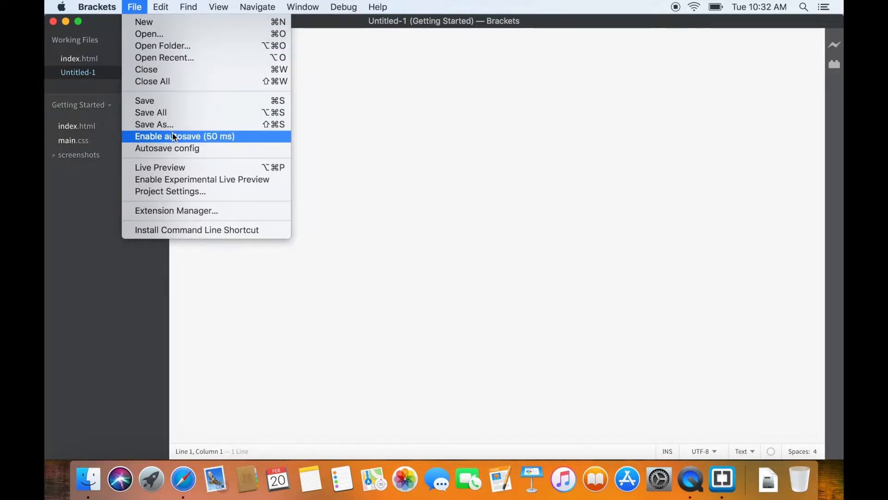
mouse_move(270, 140)
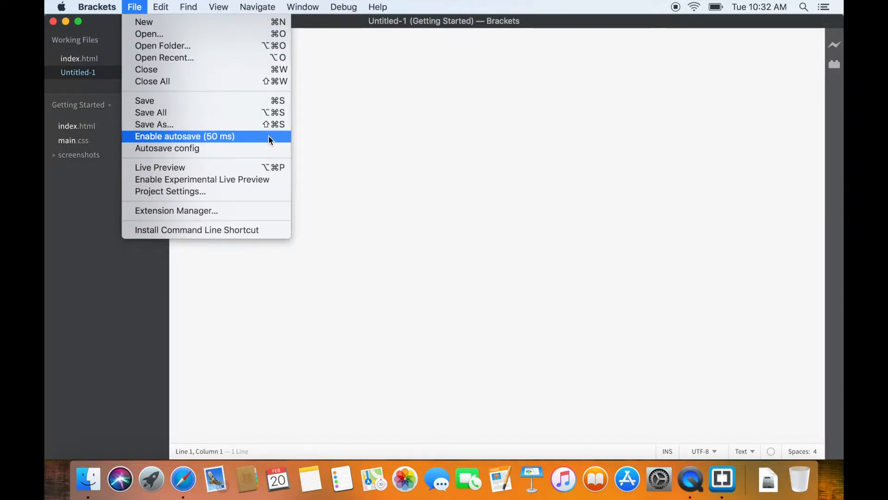
mouse_move(270, 148)
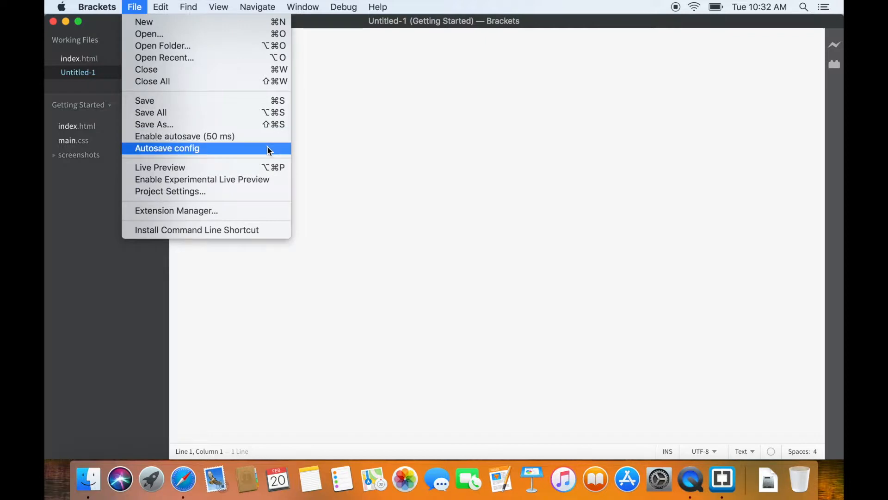
mouse_move(457, 136)
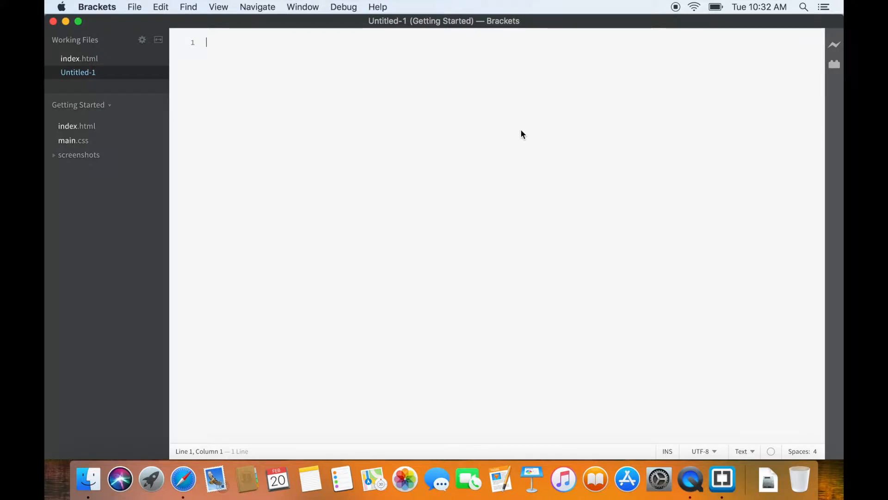
mouse_move(838, 56)
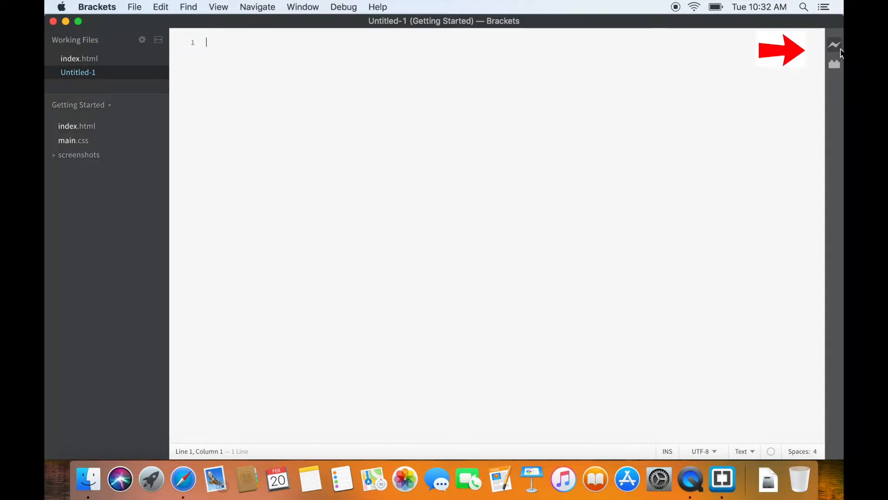
mouse_move(834, 44)
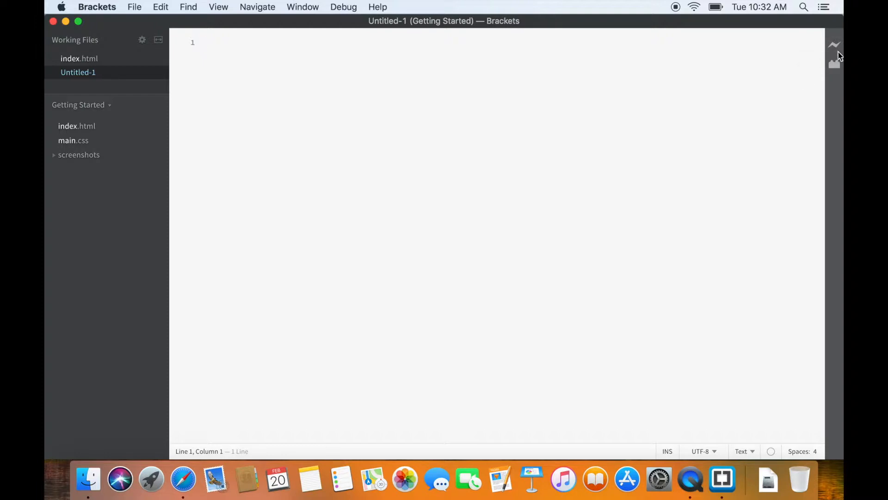
mouse_move(834, 44)
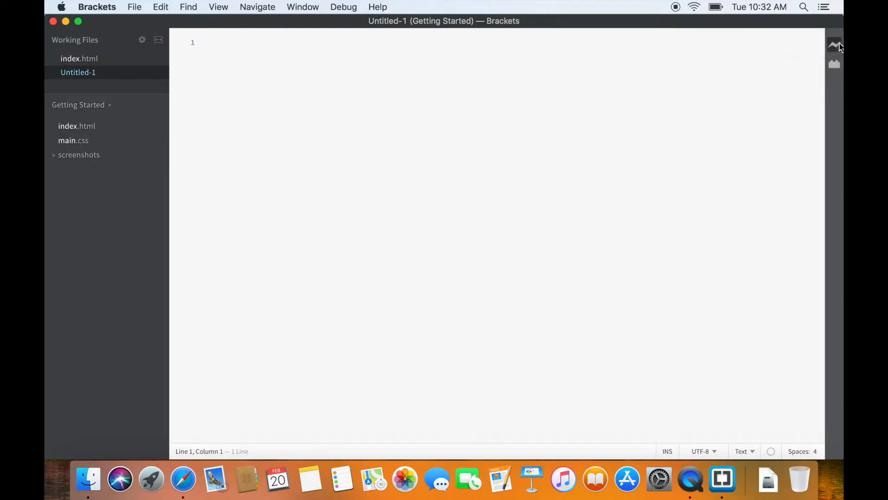
click(834, 45)
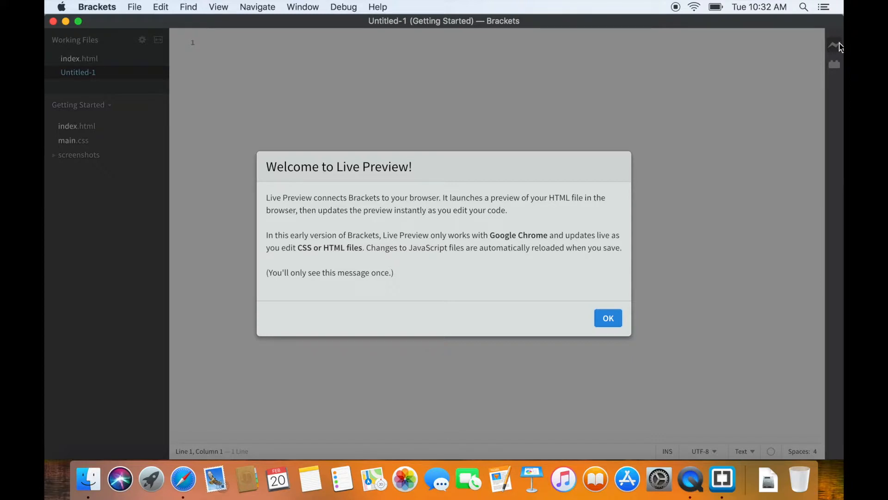
mouse_move(634, 107)
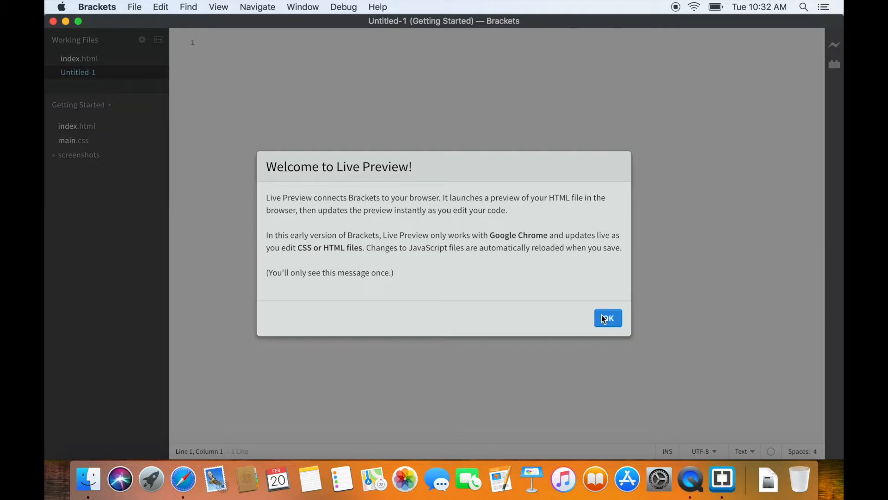
click(608, 317)
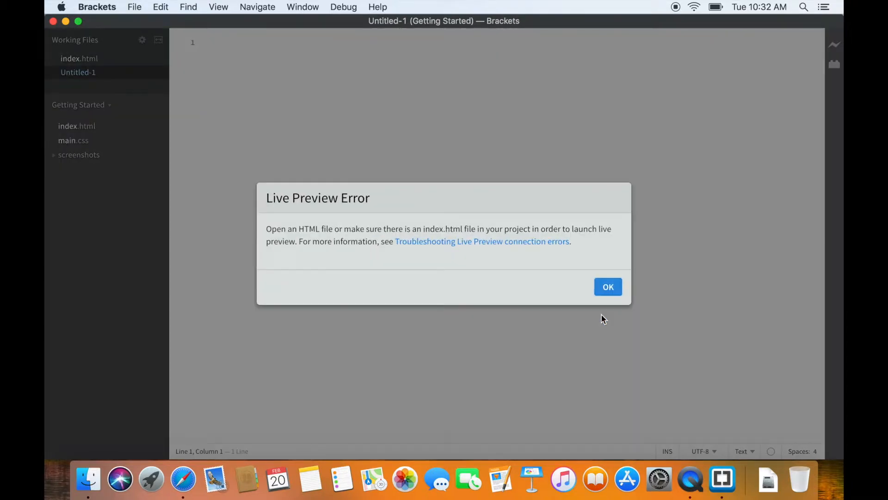
mouse_move(608, 287)
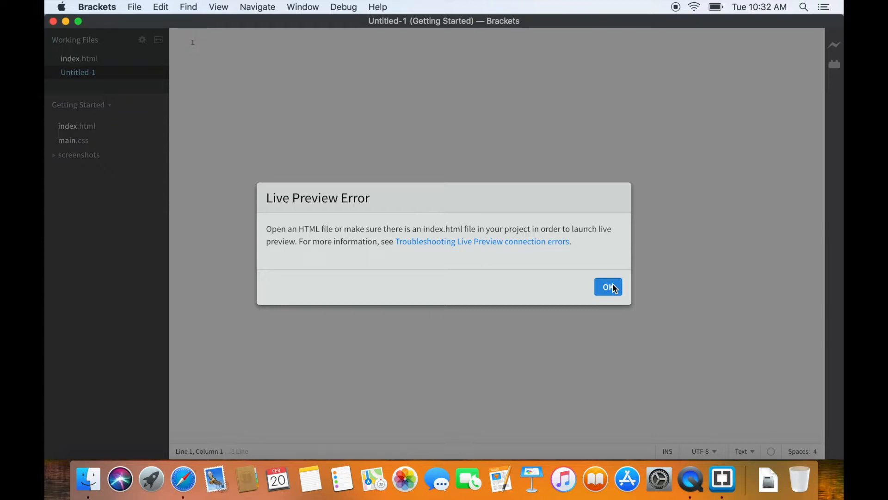
click(608, 287)
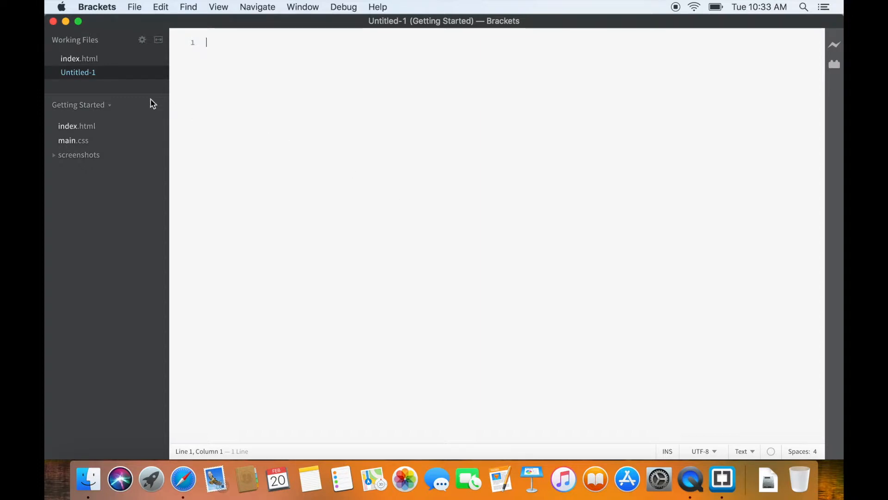
mouse_move(105, 76)
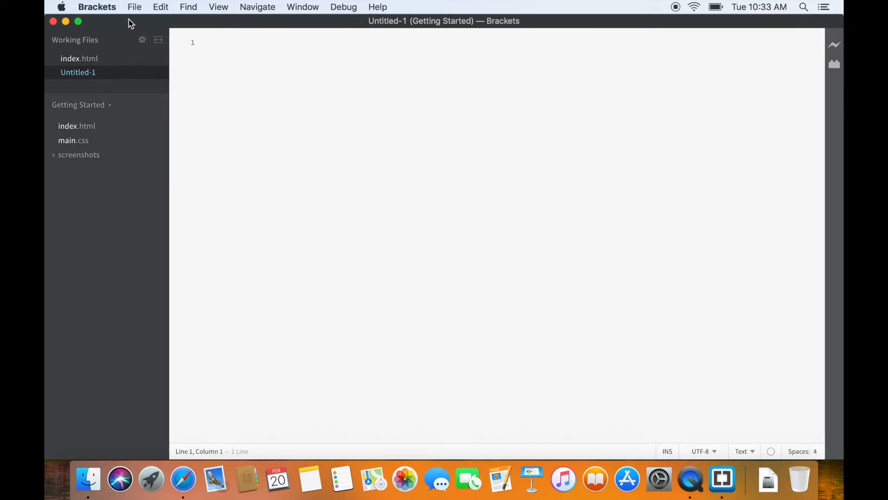
Save As the empty document named index.html in the Desktop folder.
click(134, 7)
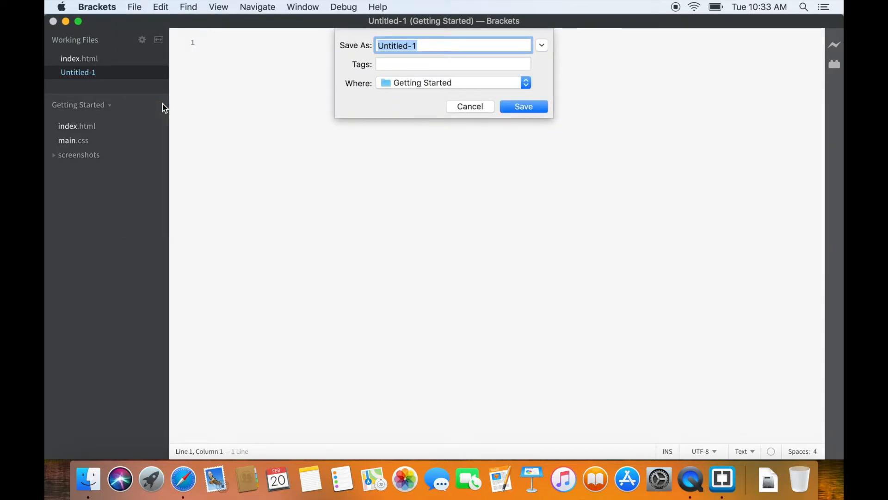
text(index.html)
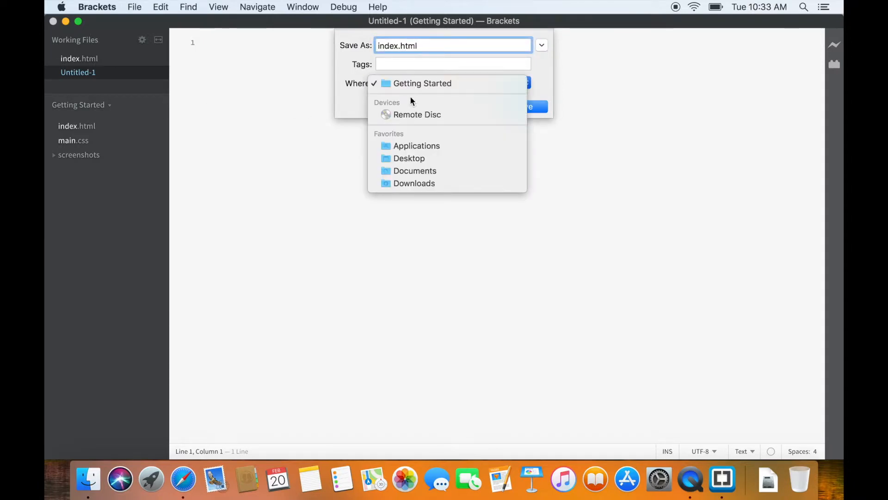
click(409, 158)
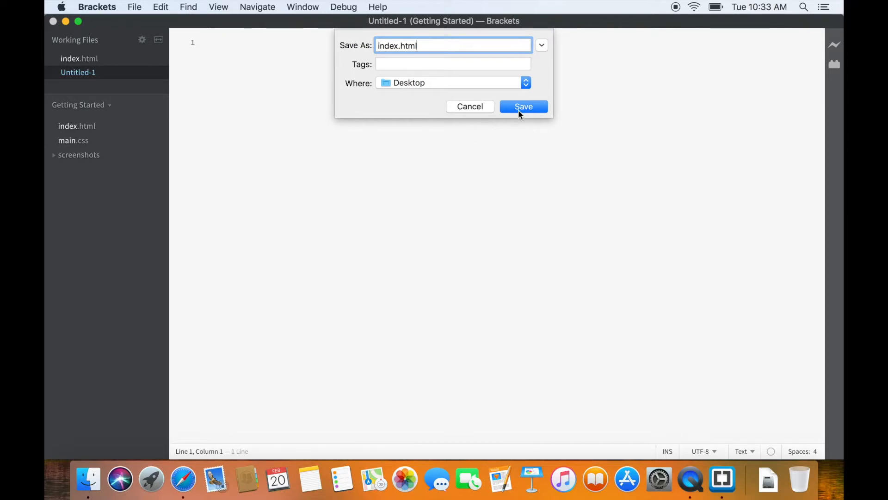
click(523, 106)
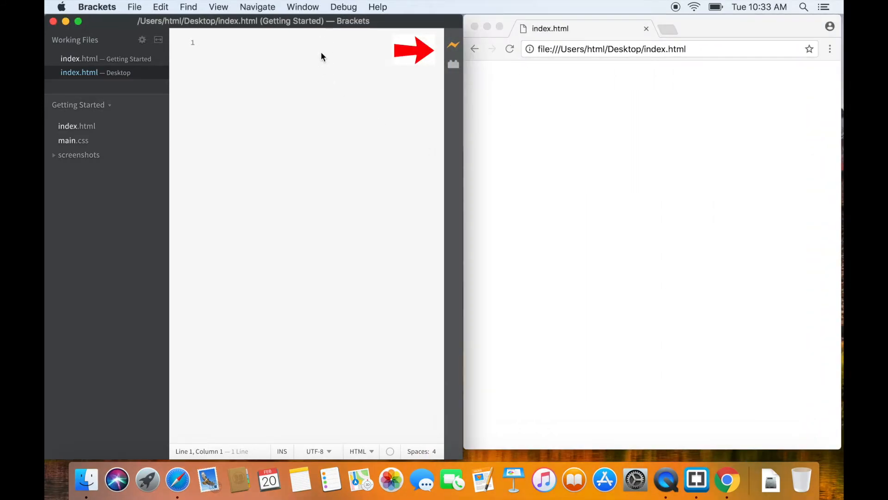
Type the <!doctype html> declaration on line 1 of the Desktop index.html.
click(227, 42)
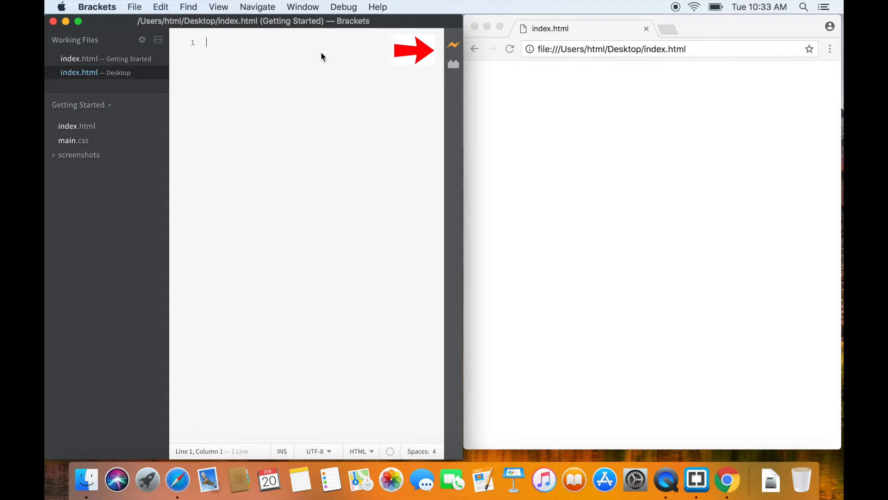
text(<)
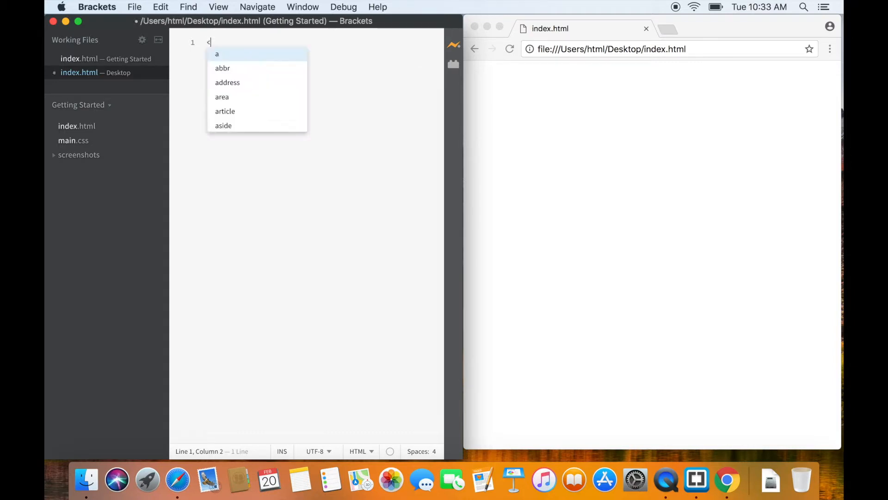
text(!doctype html>)
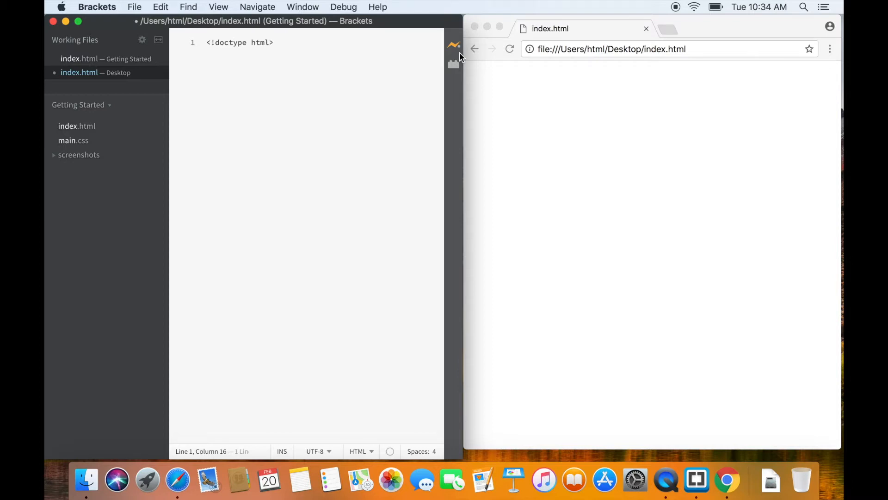
Save the doctype change and start a new line below it for the html skeleton.
click(134, 7)
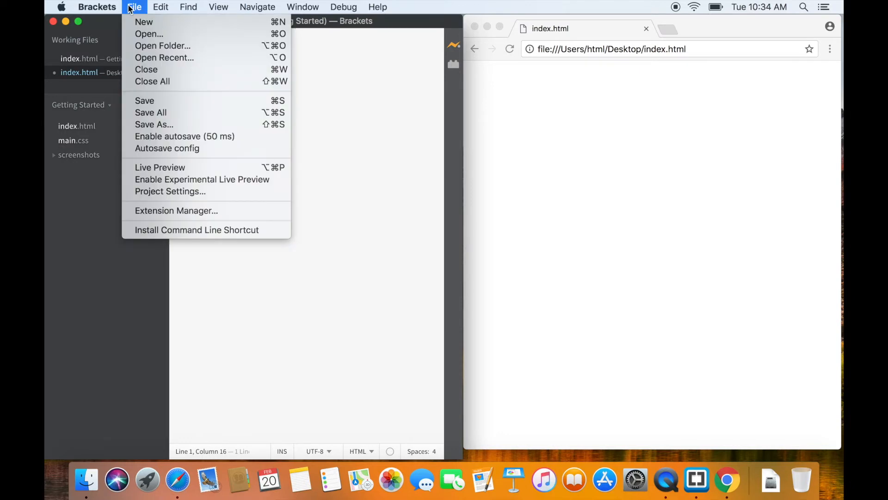
mouse_move(176, 108)
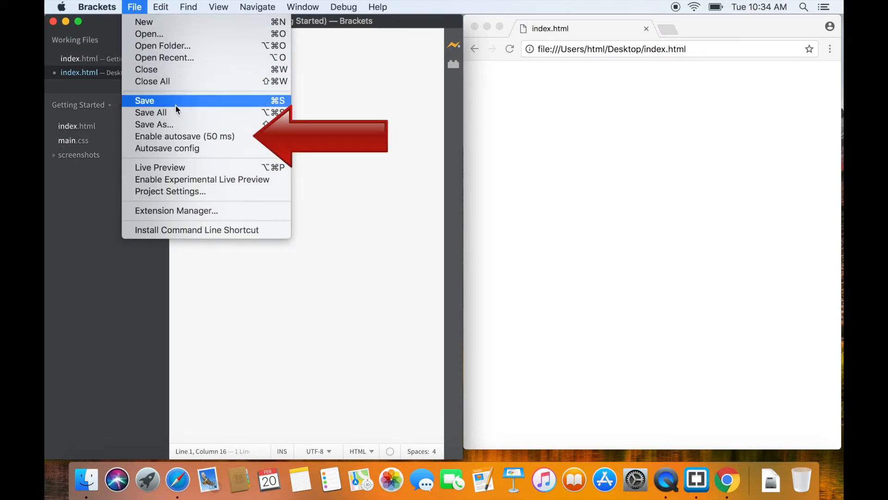
click(144, 100)
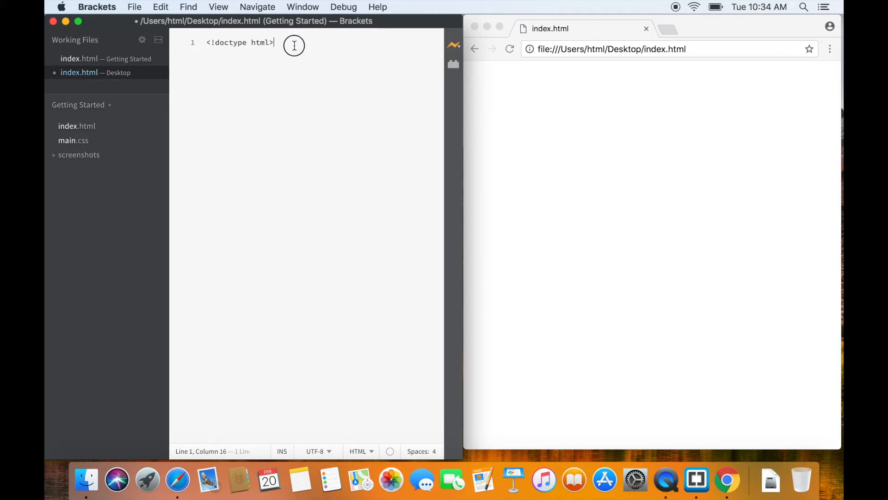
key(Backspace)
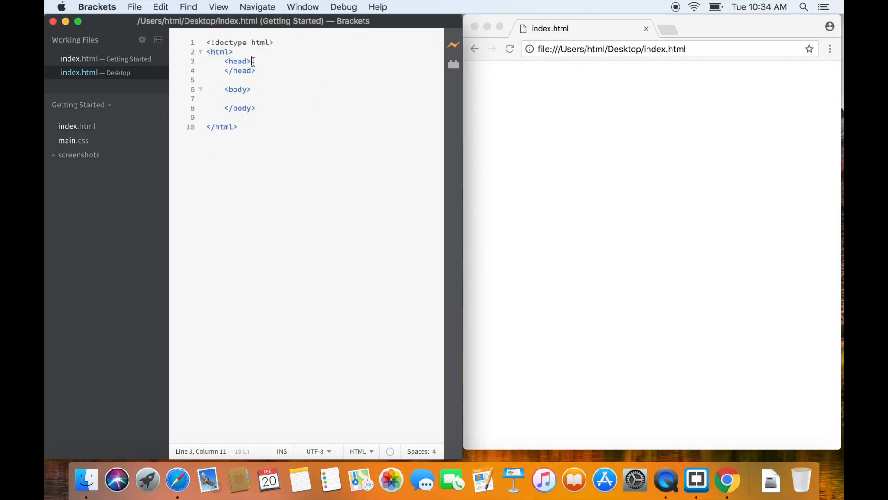
Add the title 'Live Preview Using Brackets and Chrome on Mac' inside head.
text(<title></title>)
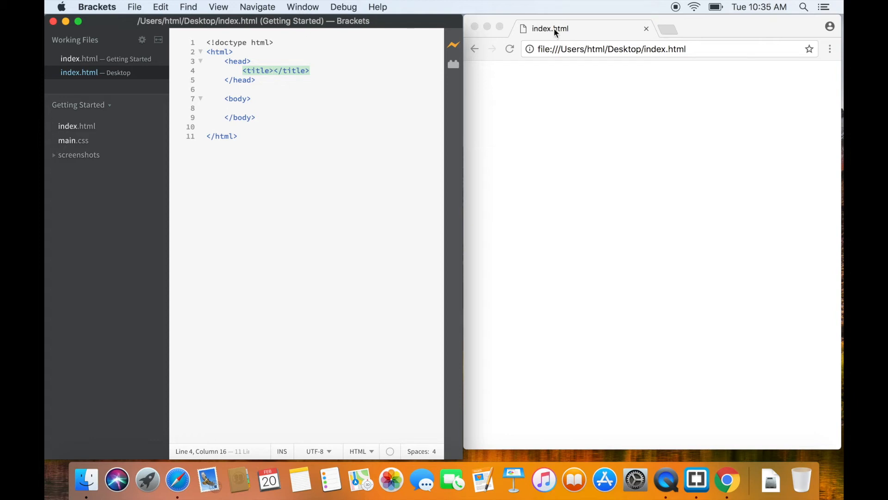
text(L)
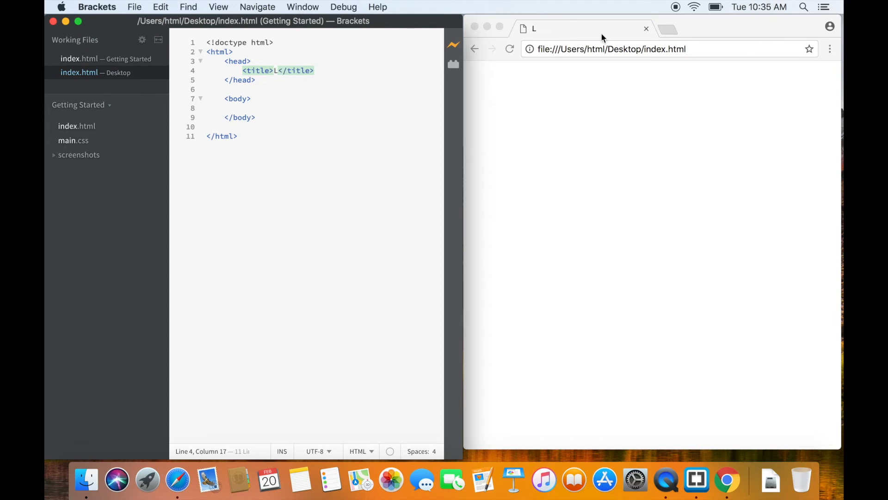
text(ive Preview Using)
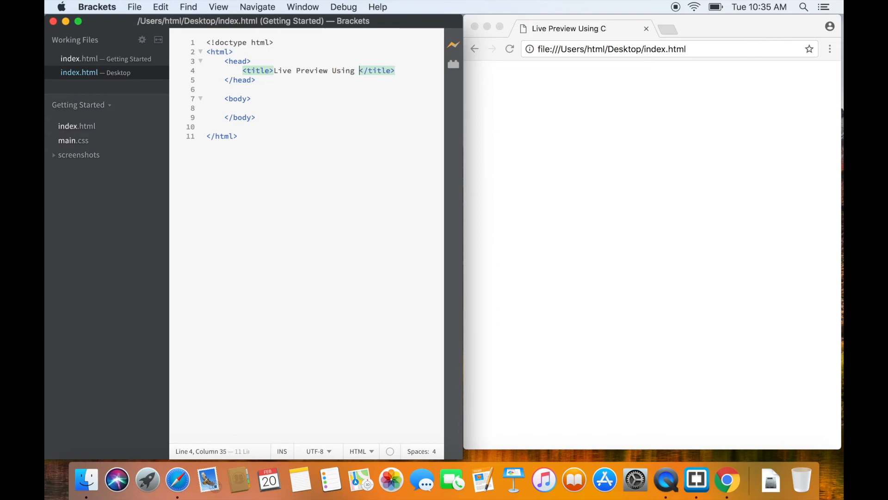
text(Brackets and Chrome on Ma)
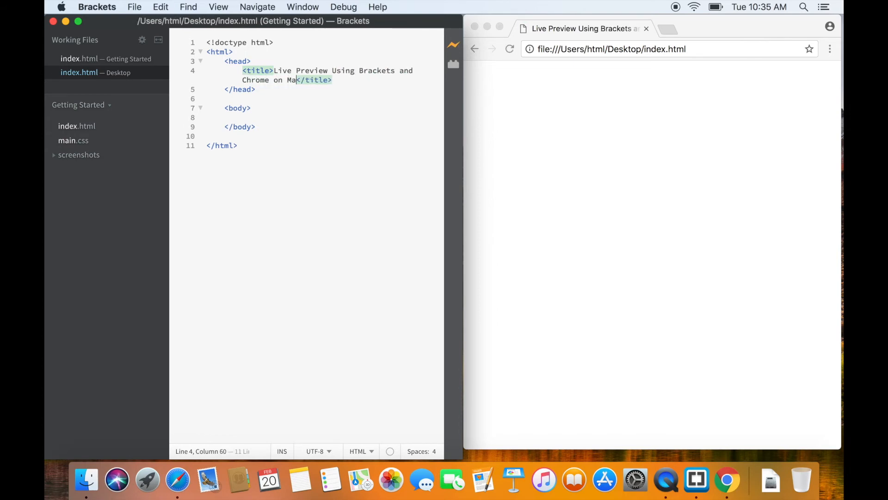
Add an h1 'This is h1 heading' and paragraph 'This is paragraph' in the body.
click(255, 117)
text(<h1>This is h</h1>)
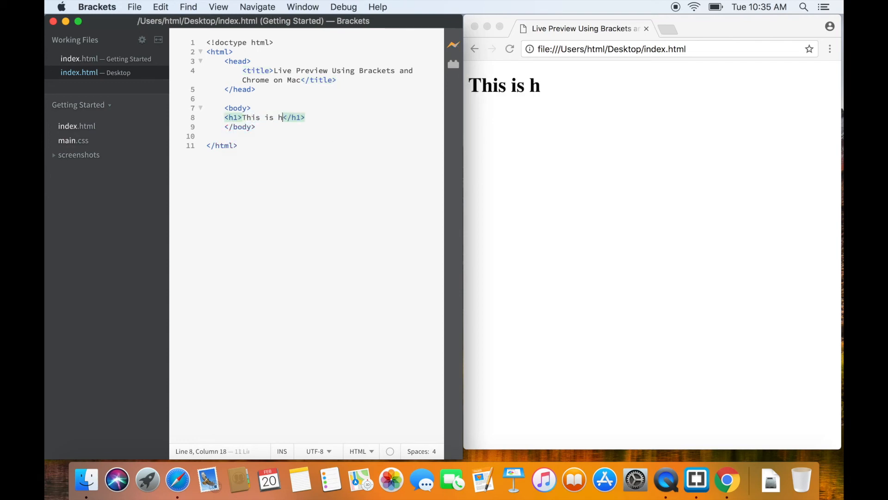
text(1 heading)
text(<p></p>)
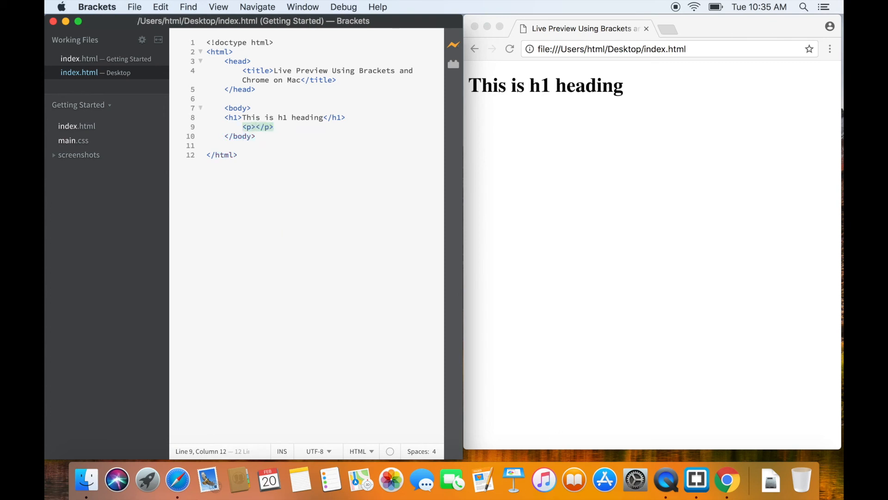
text(This is paragraph)
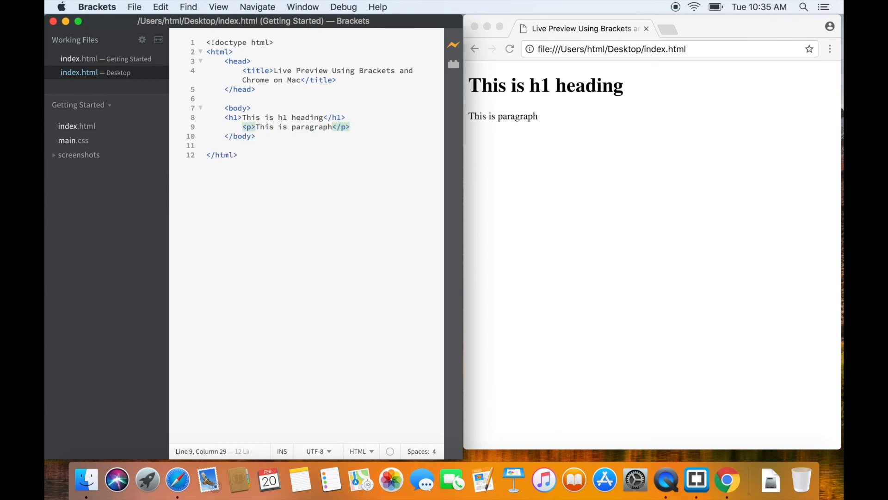